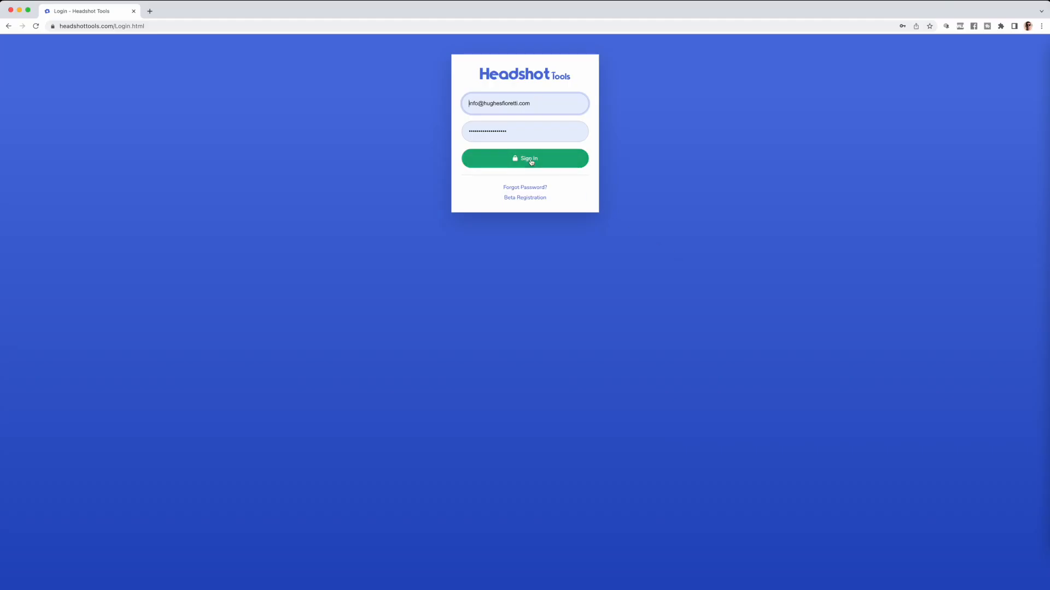
Step: Sign in so the Jobs list with its three existing jobs loads
click(524, 157)
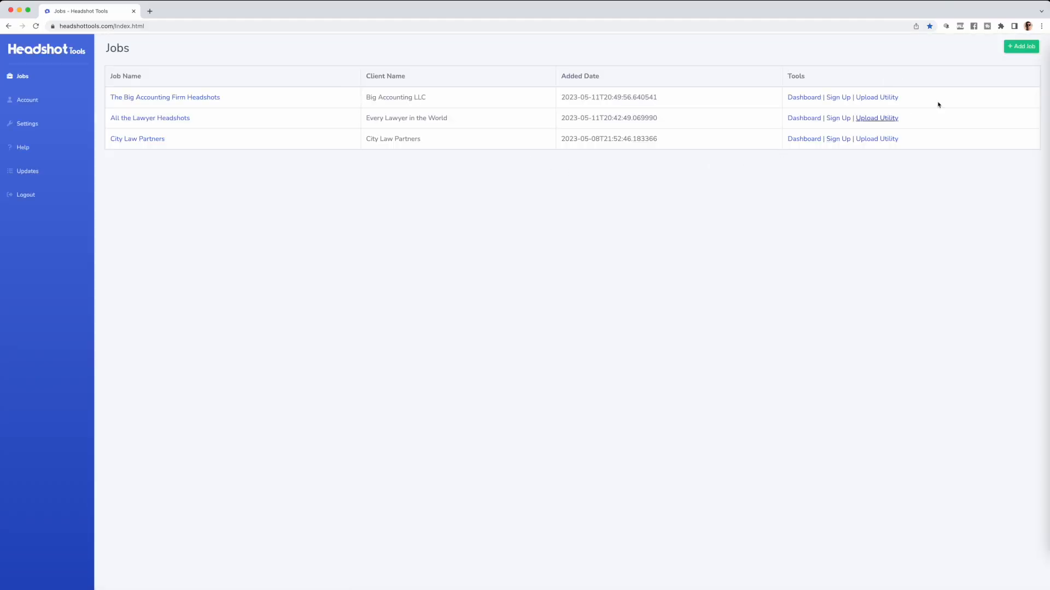
Step: Start a new job named 'The Big Conference' for client 'Acme Inc'
click(1021, 47)
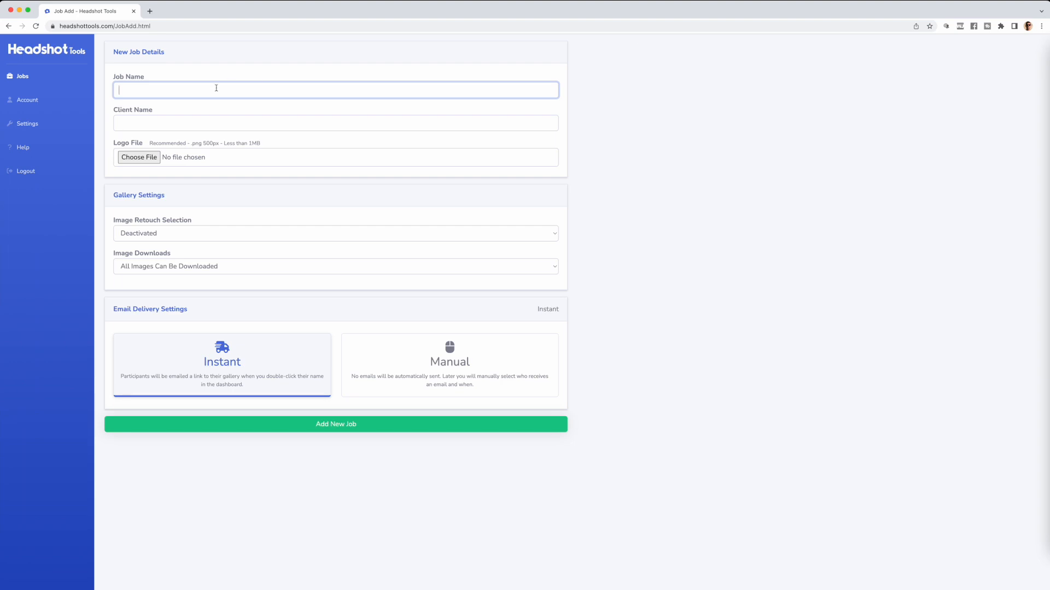
text(The B)
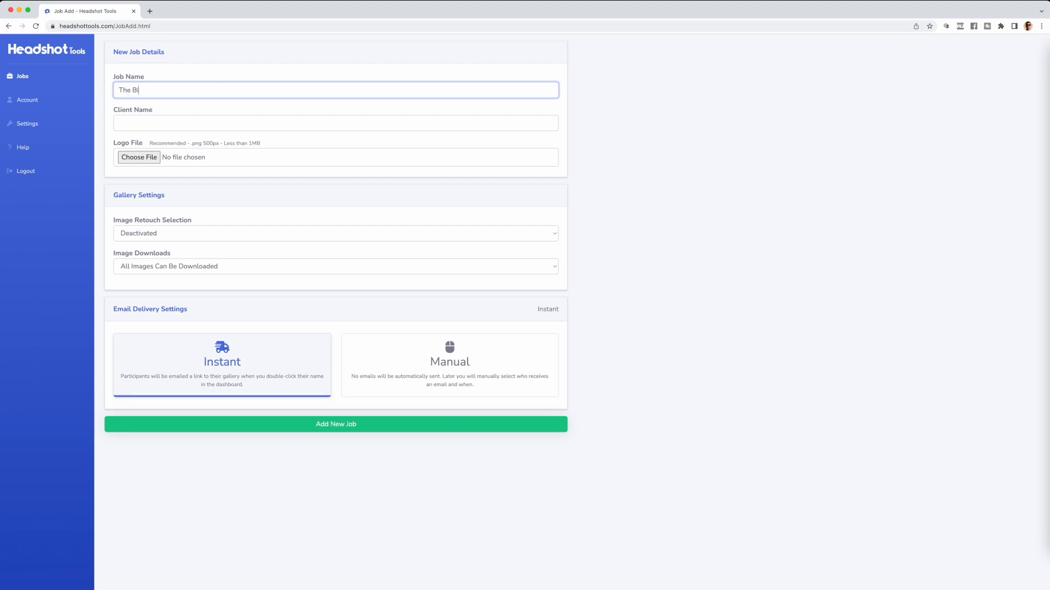
text(ig Conference)
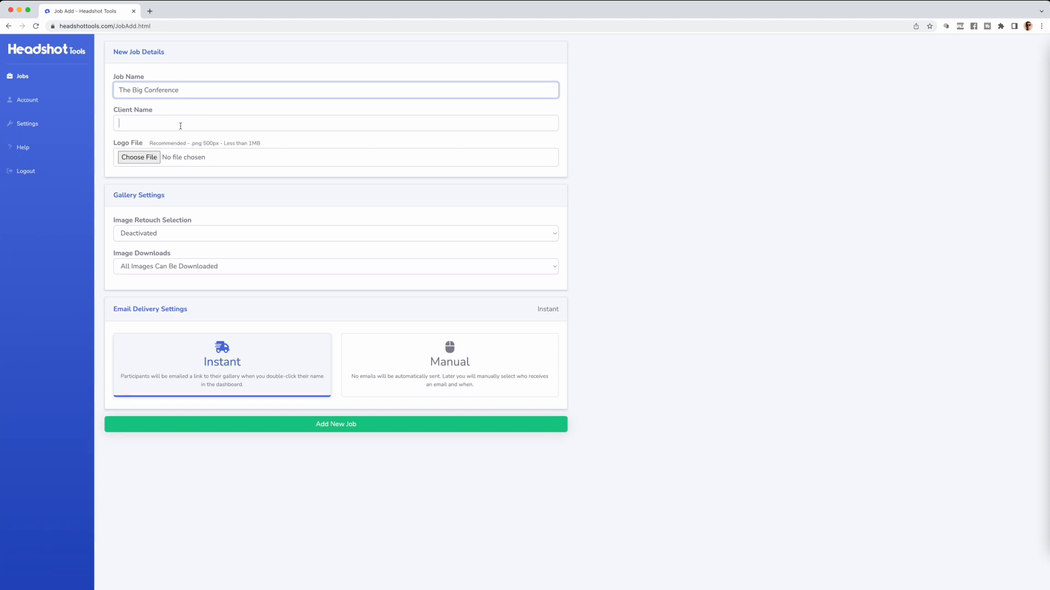
text(Acme Inc.)
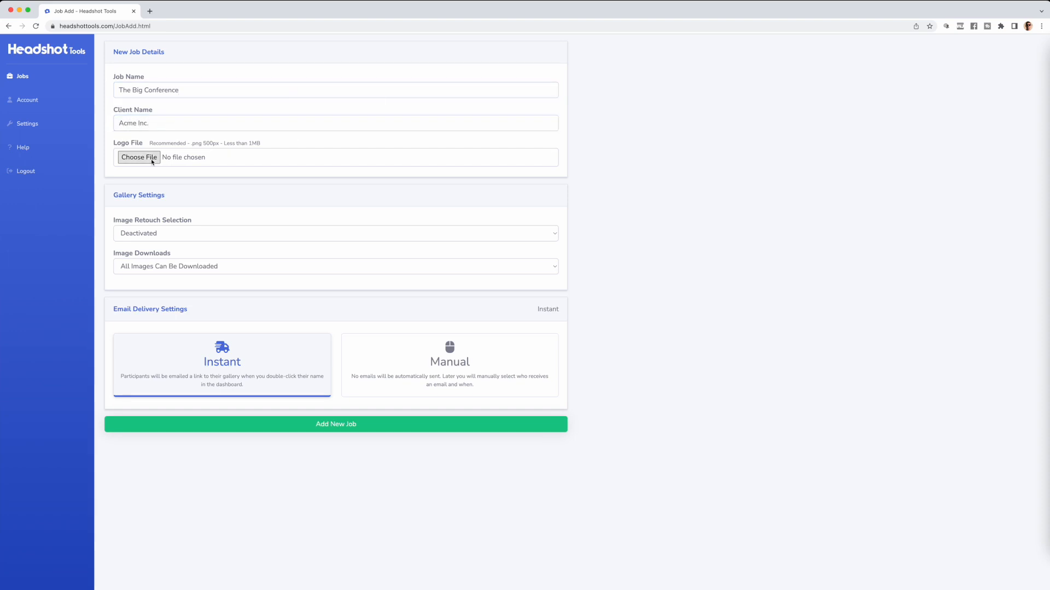
Step: Attach bigConferenceLogo.png as the job's logo
click(139, 156)
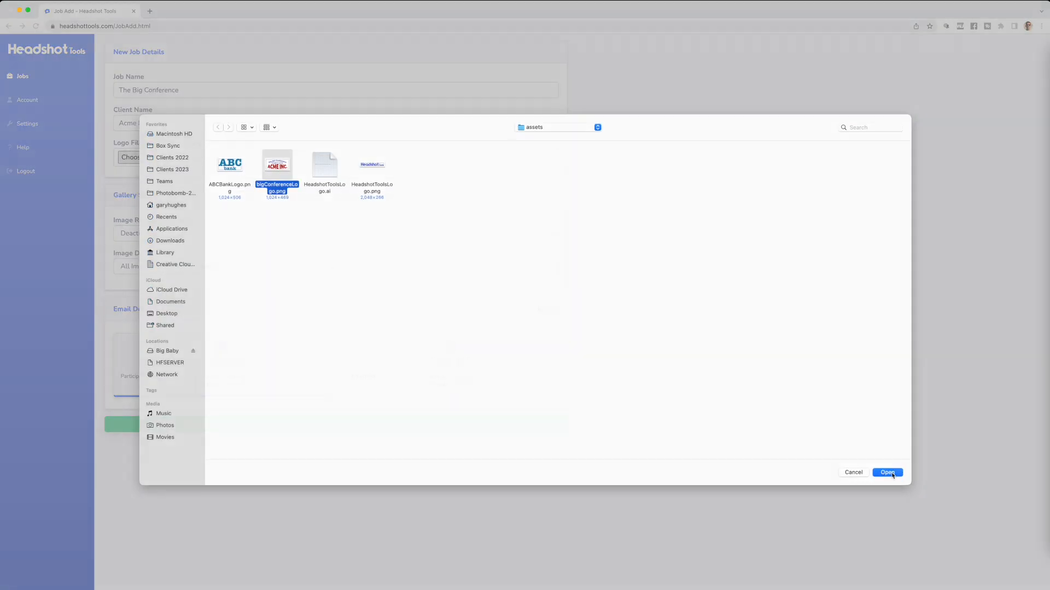
click(887, 472)
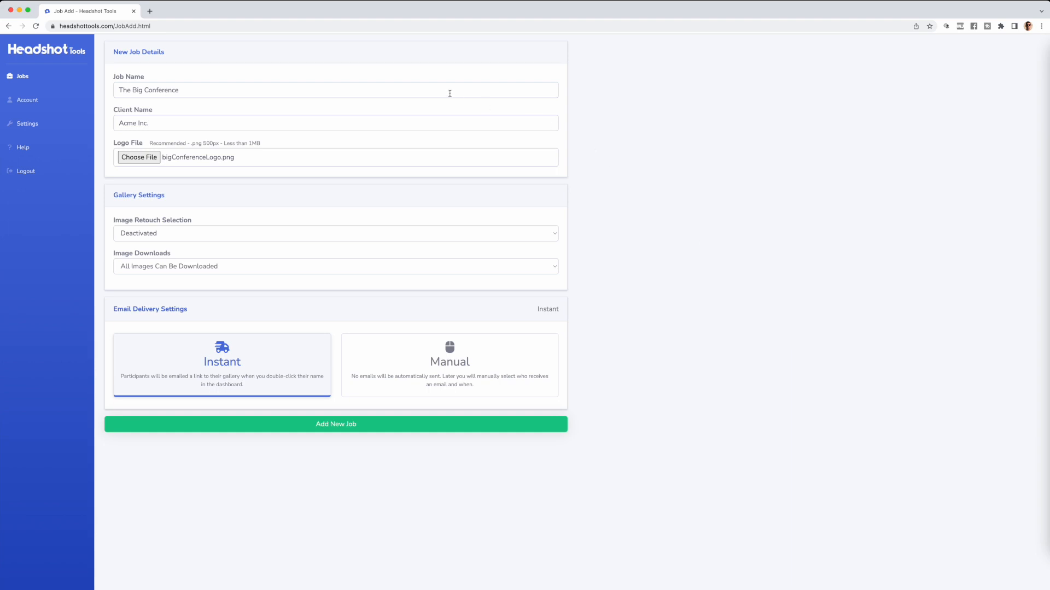
mouse_move(370, 78)
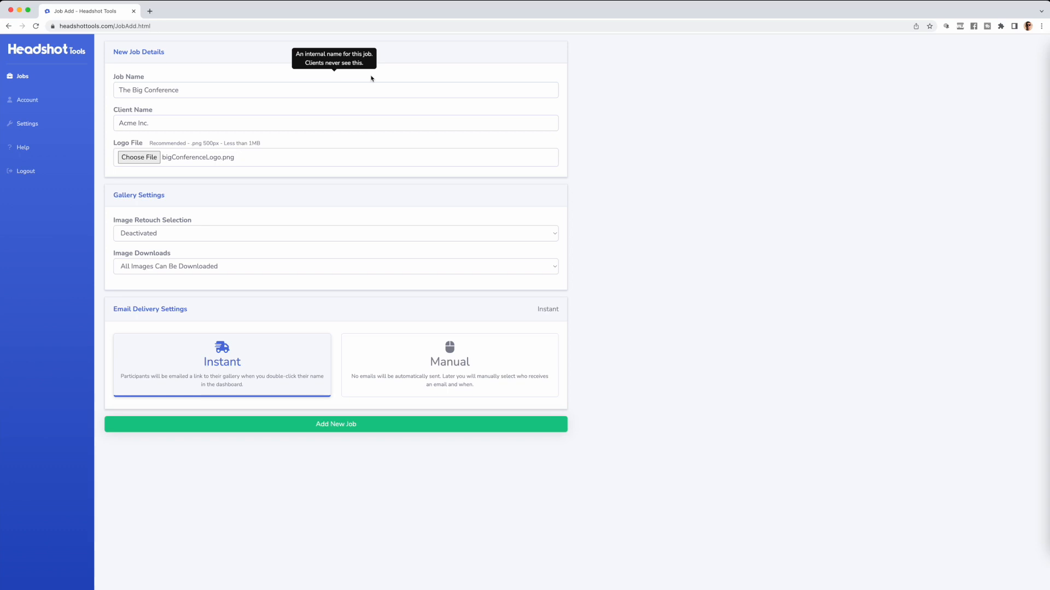
mouse_move(210, 222)
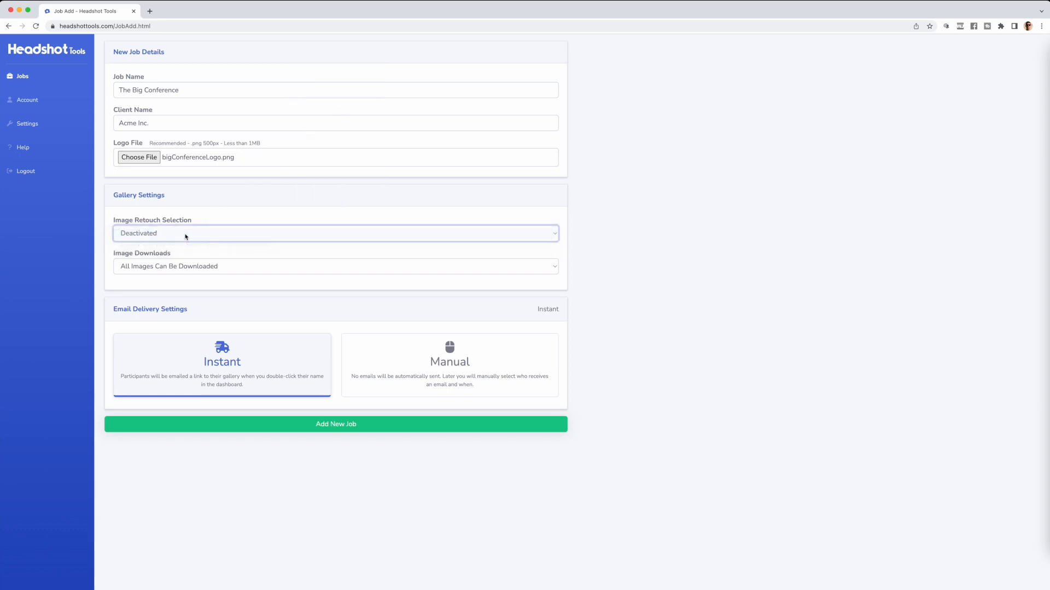
Step: Keep 'All Images Can Be Downloaded' and add the new job
click(334, 265)
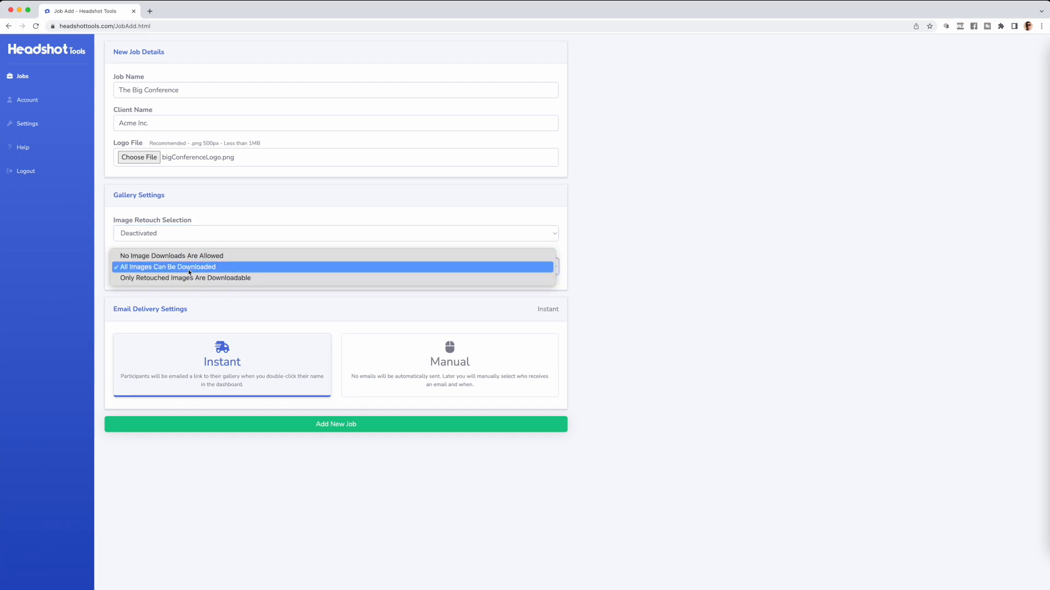
click(168, 267)
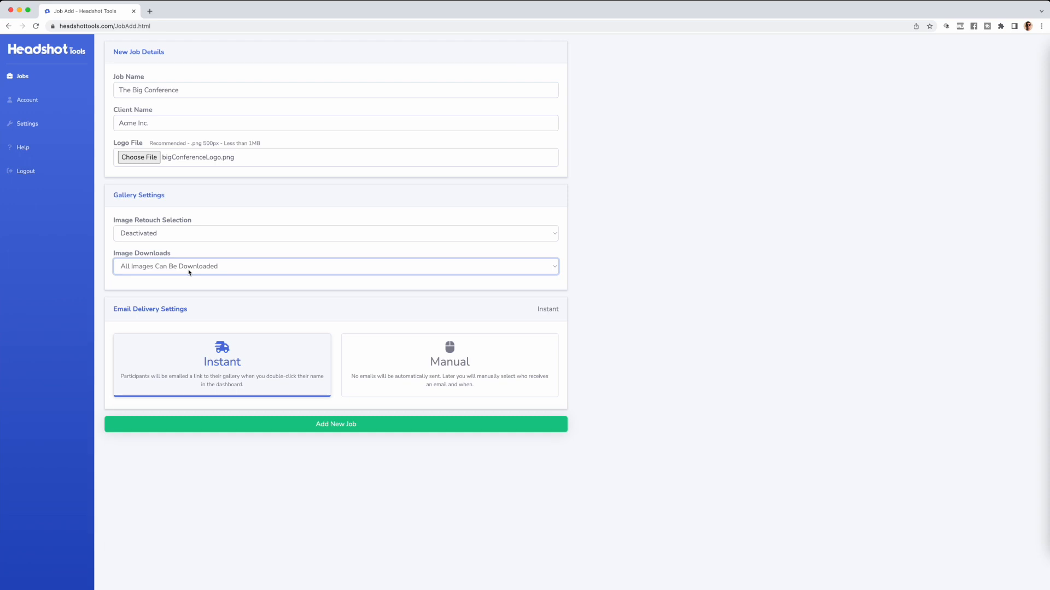
mouse_move(222, 362)
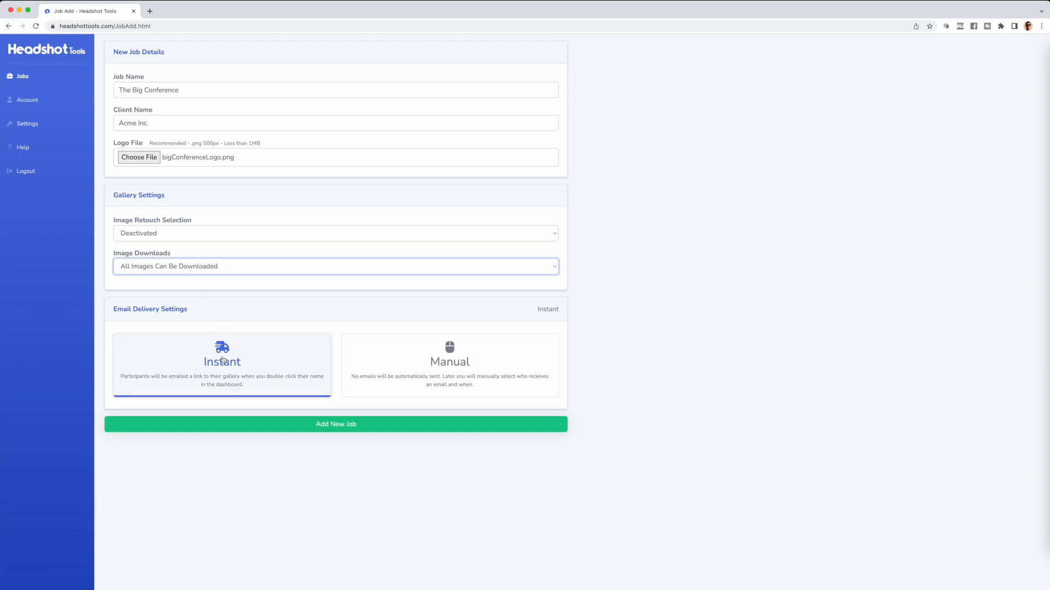
click(336, 424)
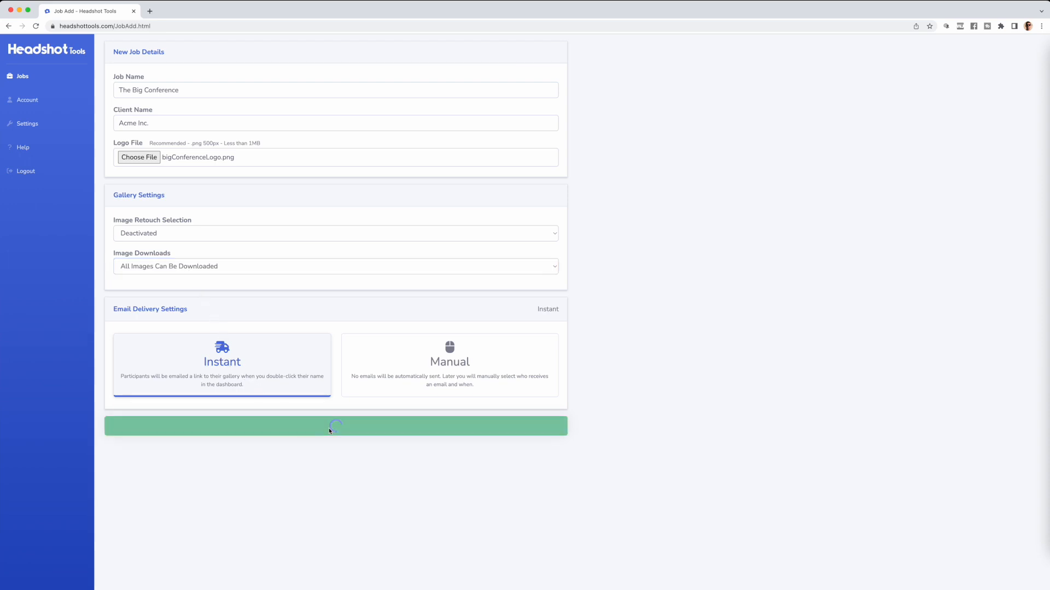
Step: Select The Big Conference in the Jobs list to view its Job Detail page
click(335, 426)
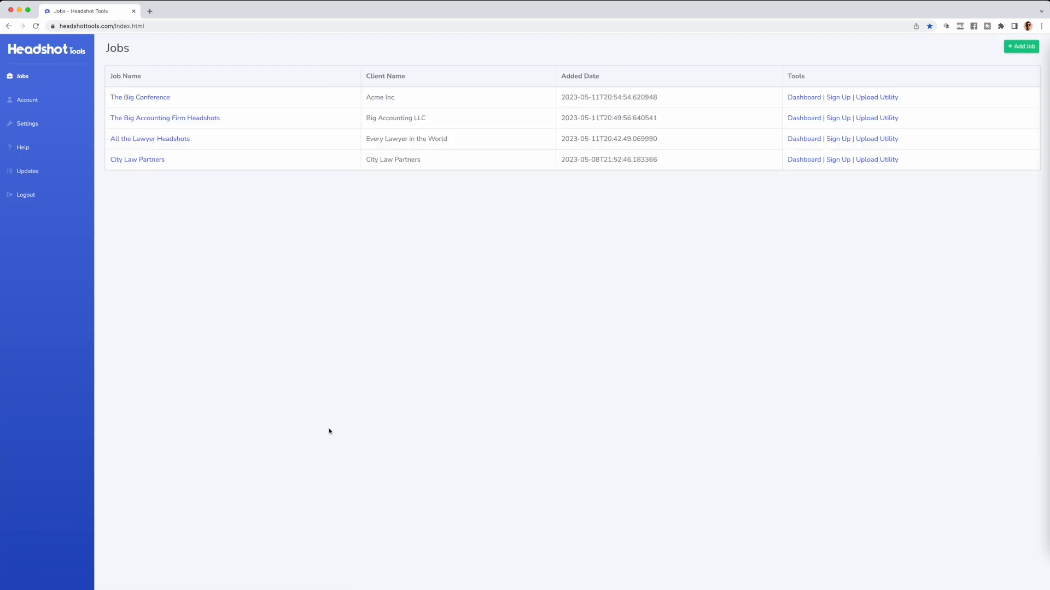
mouse_move(181, 98)
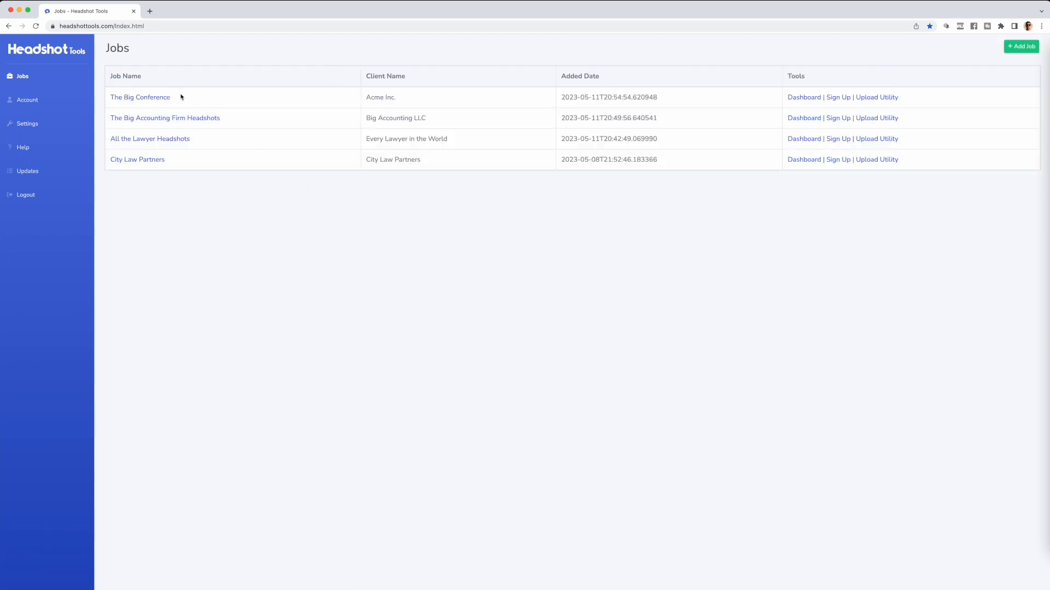
click(140, 97)
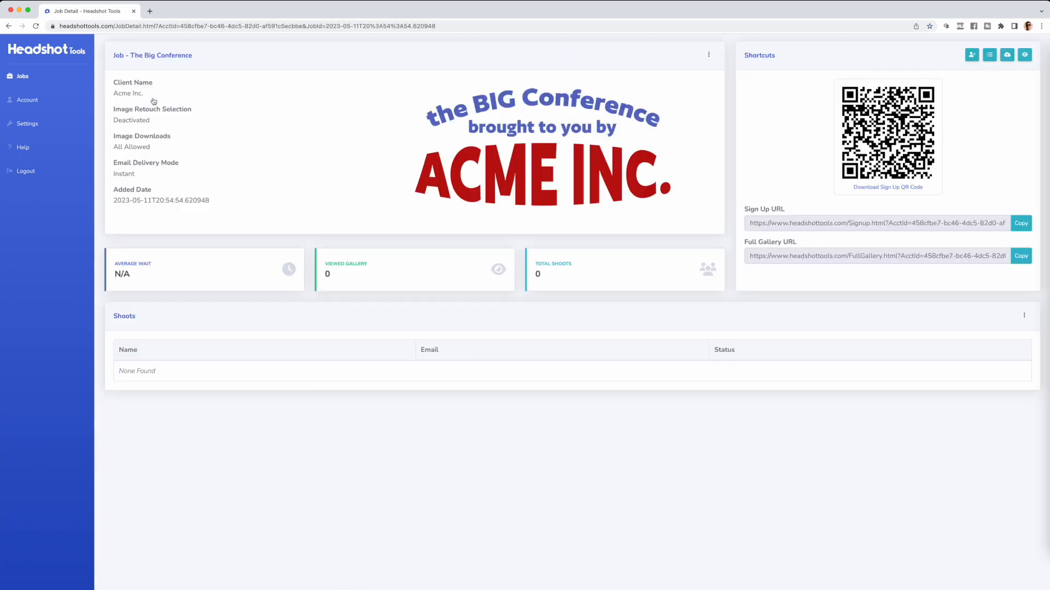
mouse_move(716, 285)
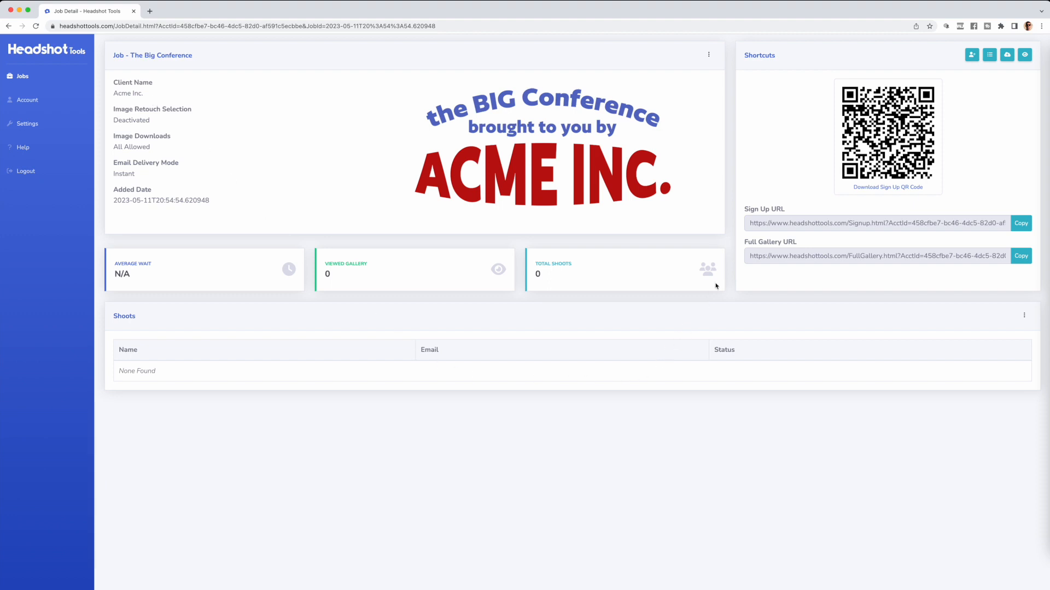